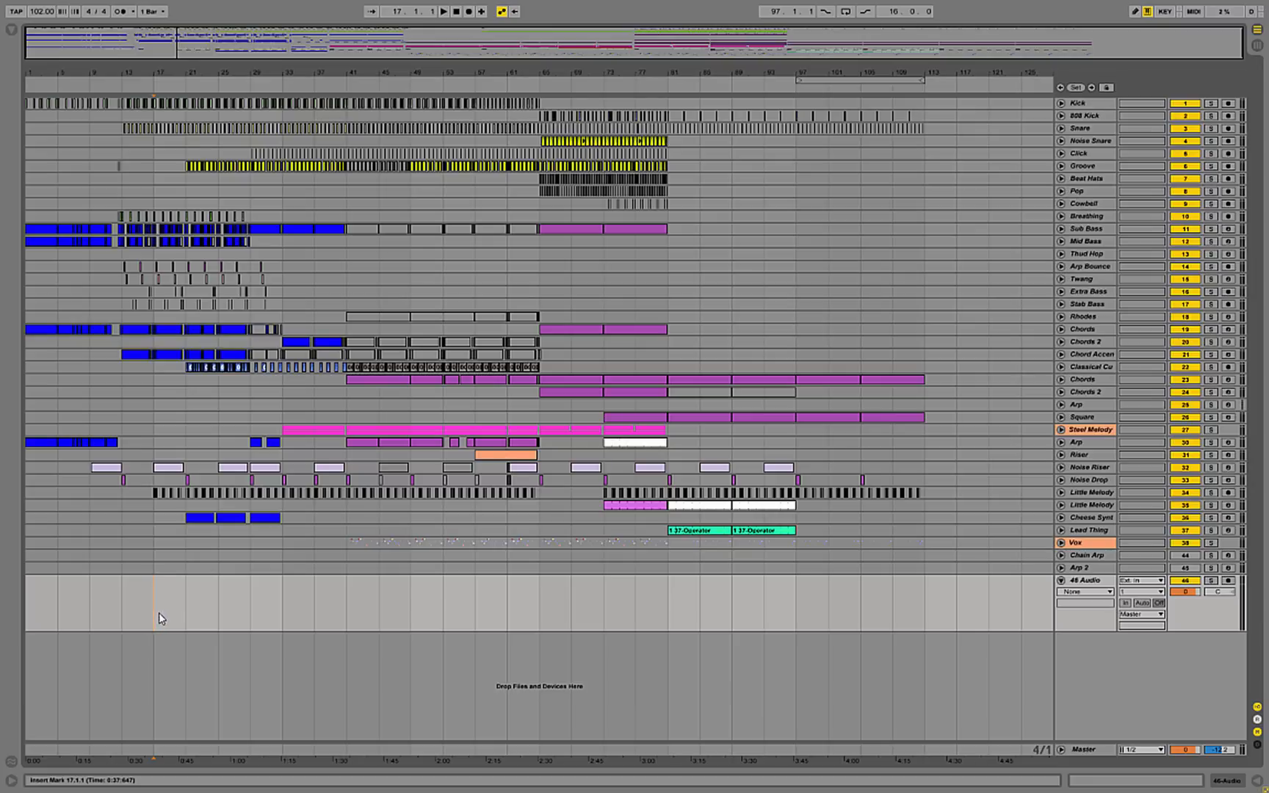
pyautogui.moveTo(205, 542)
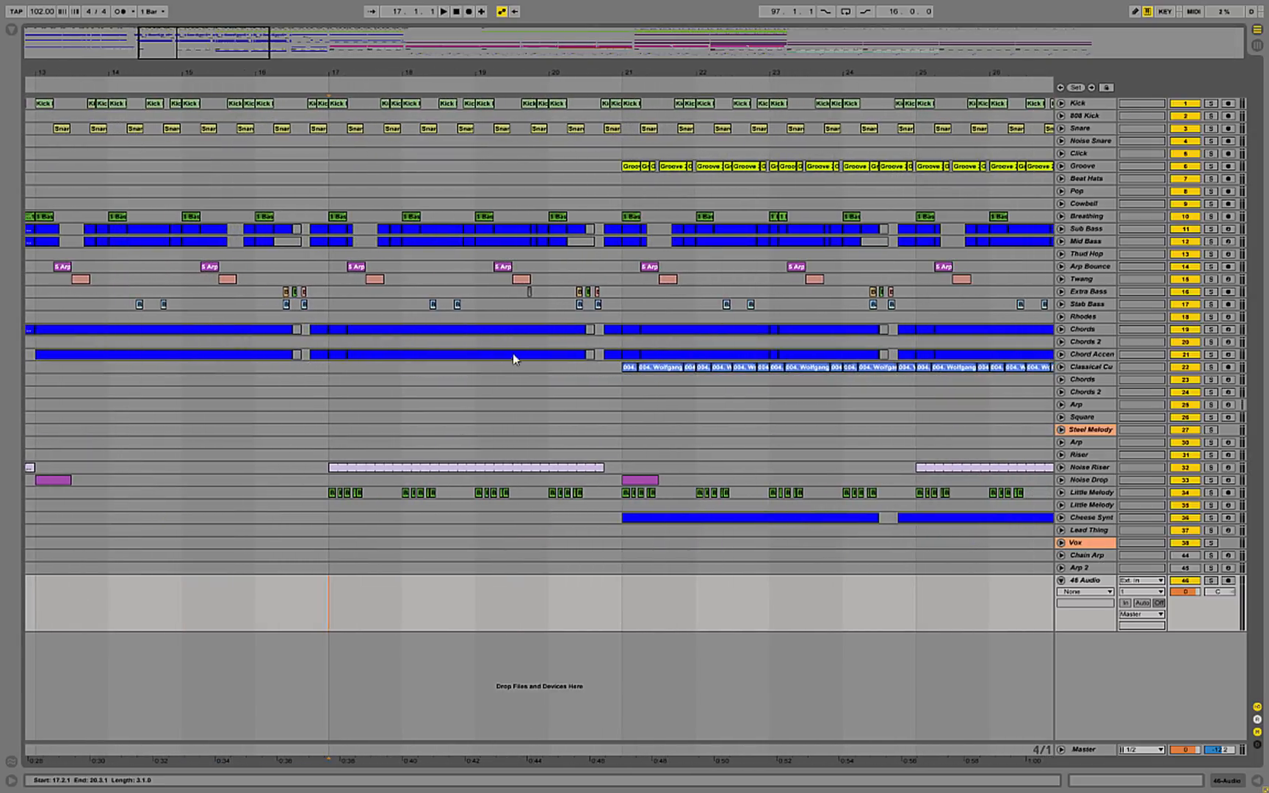
# Select bars 17–21 on 46 Audio, set input to Resampling, arm it, and record
pyautogui.click(329, 603)
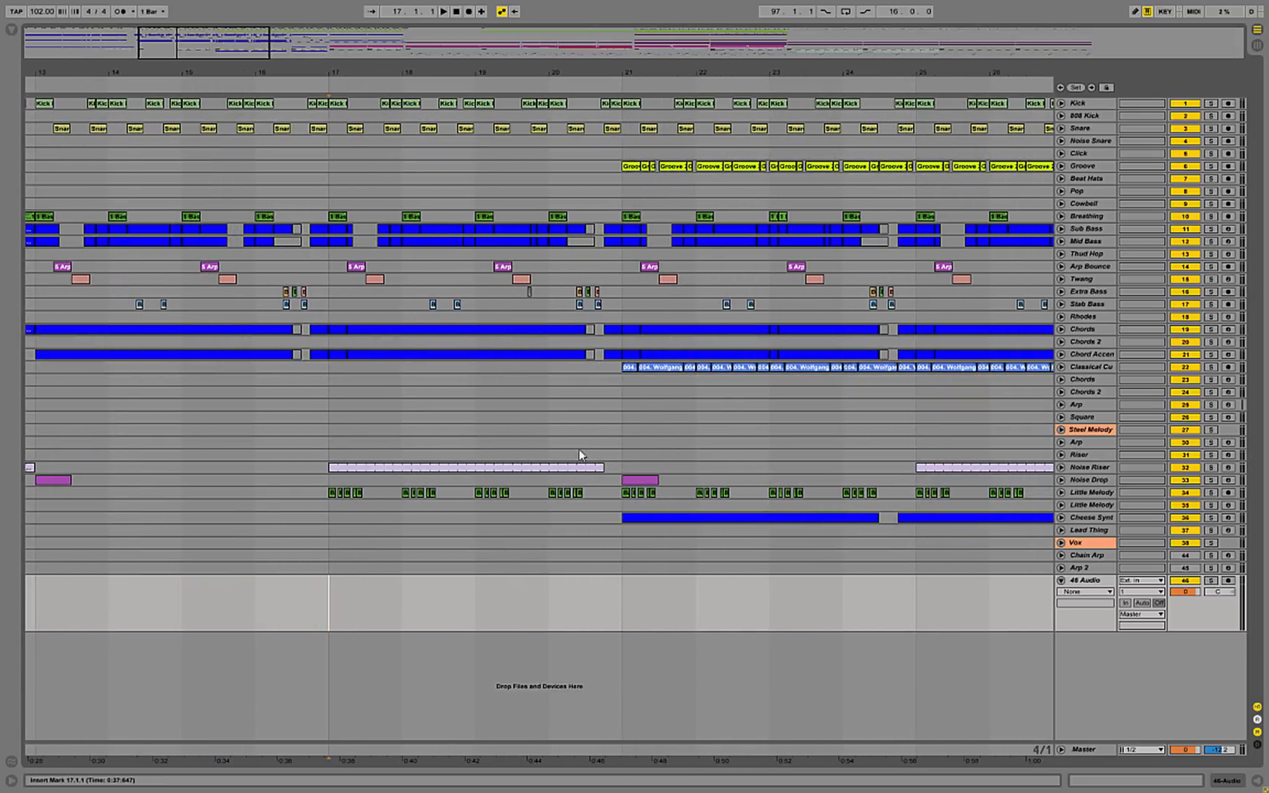
pyautogui.rightClick(581, 455)
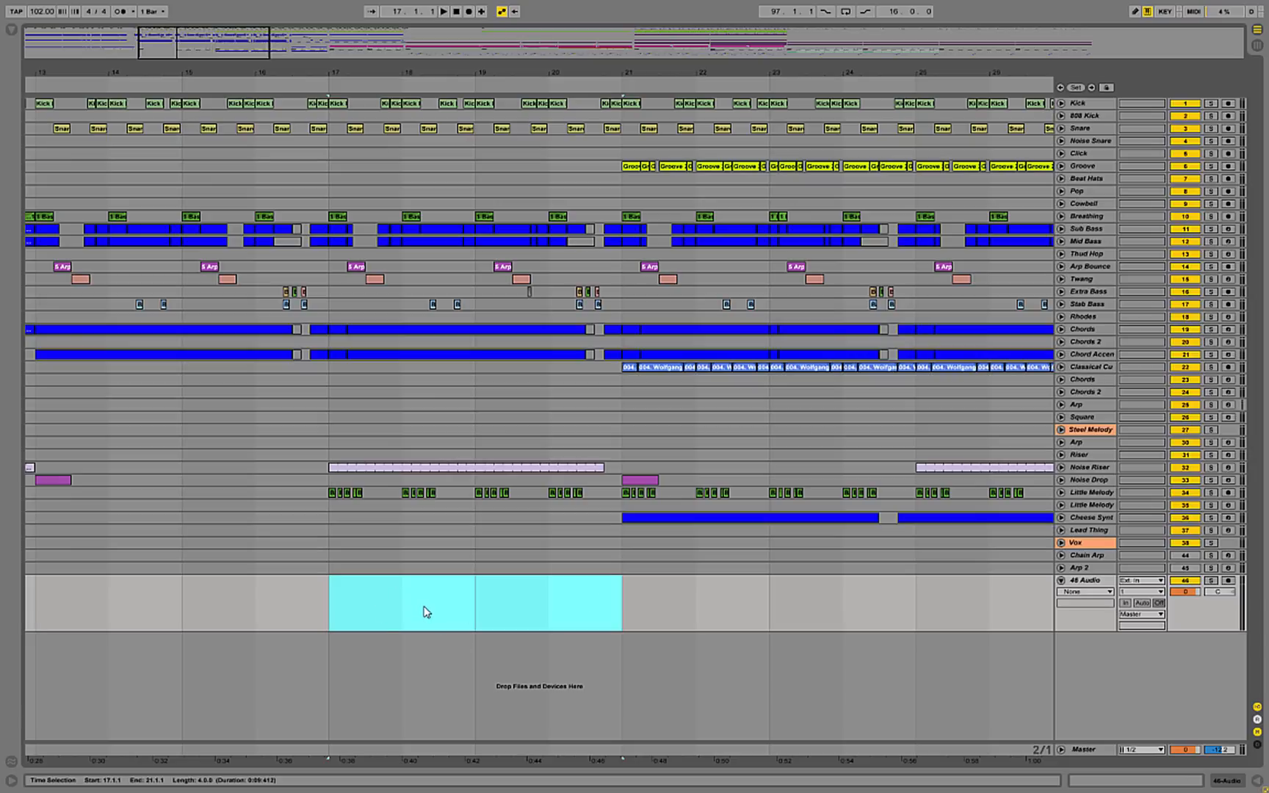
pyautogui.moveTo(556, 600)
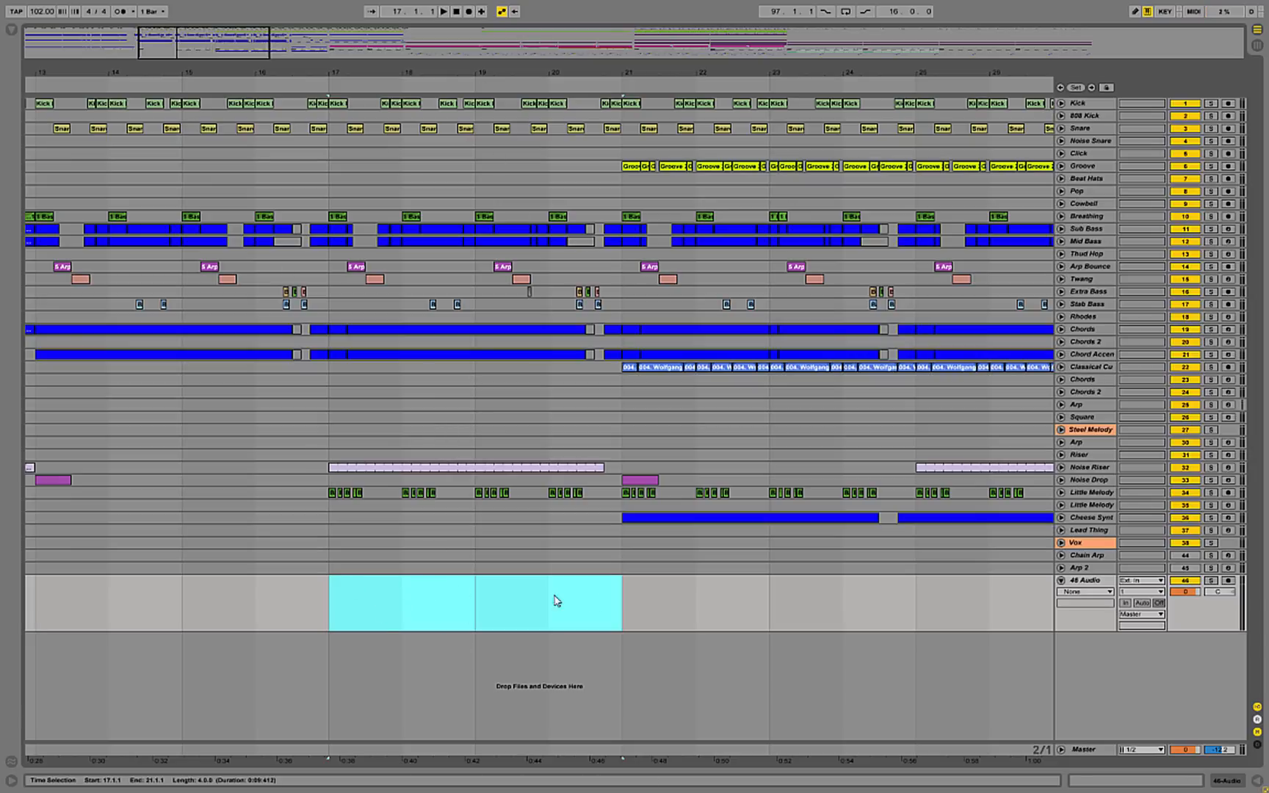
pyautogui.click(1141, 580)
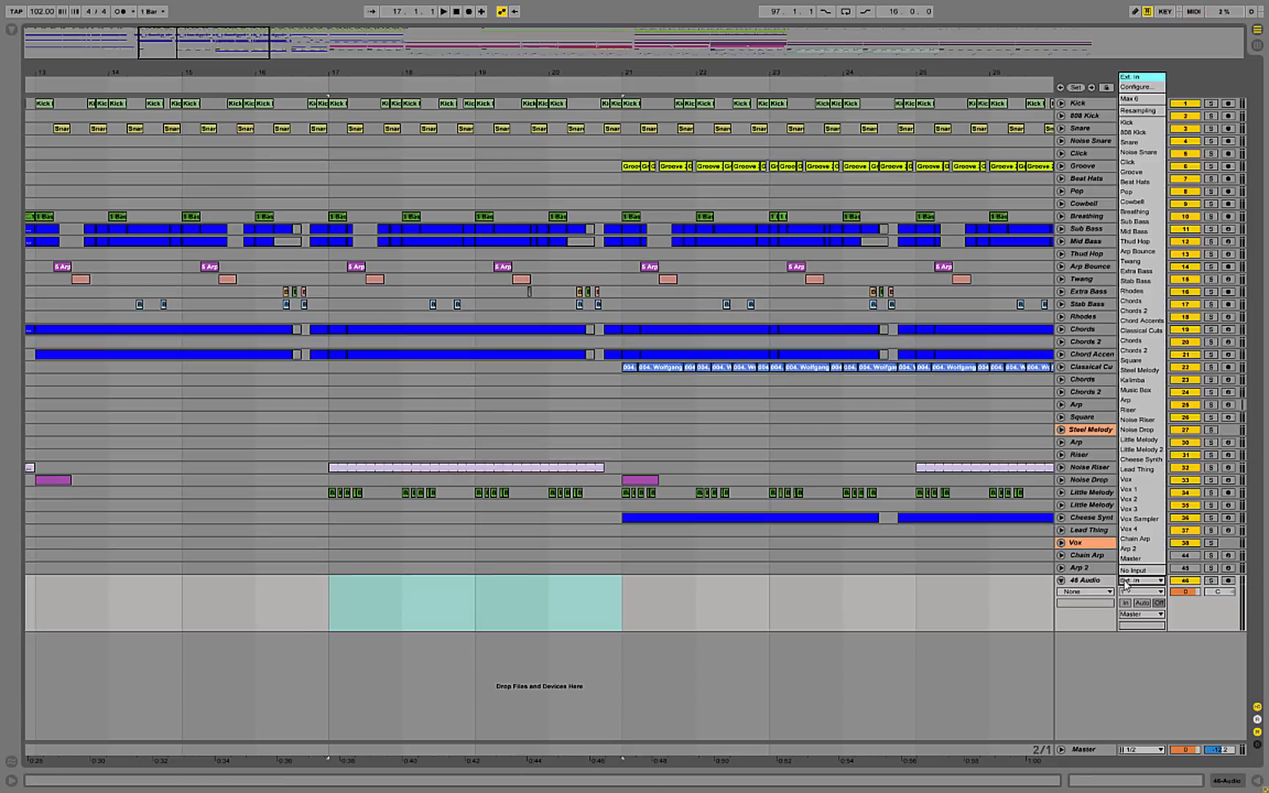
pyautogui.click(1140, 580)
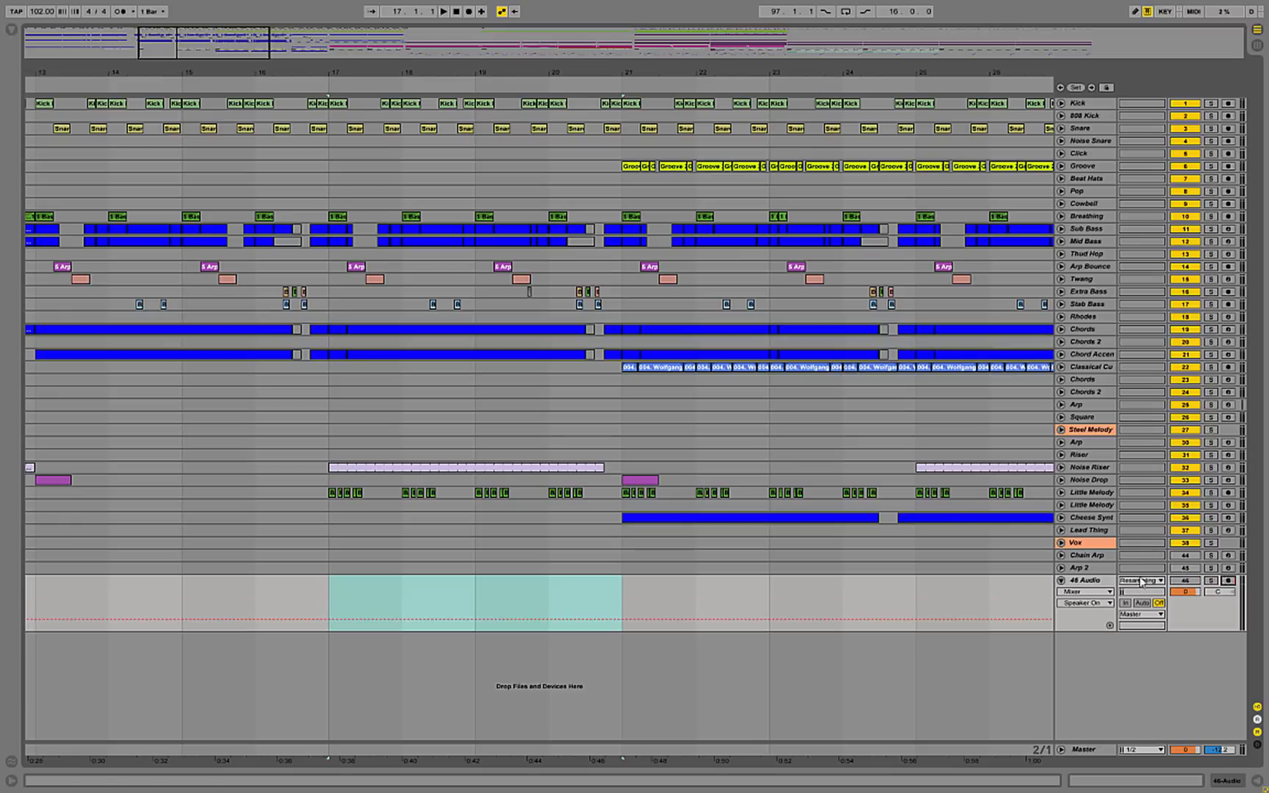
pyautogui.click(467, 11)
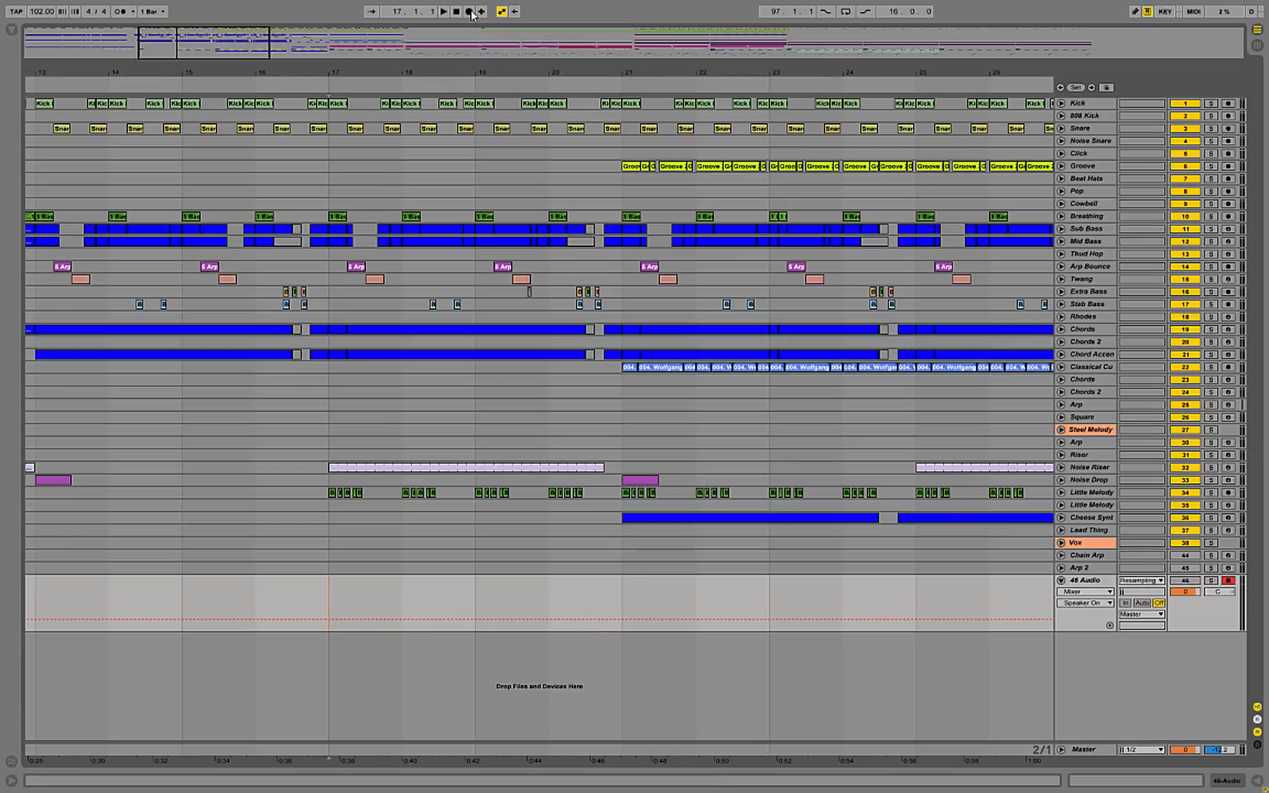
pyautogui.click(454, 11)
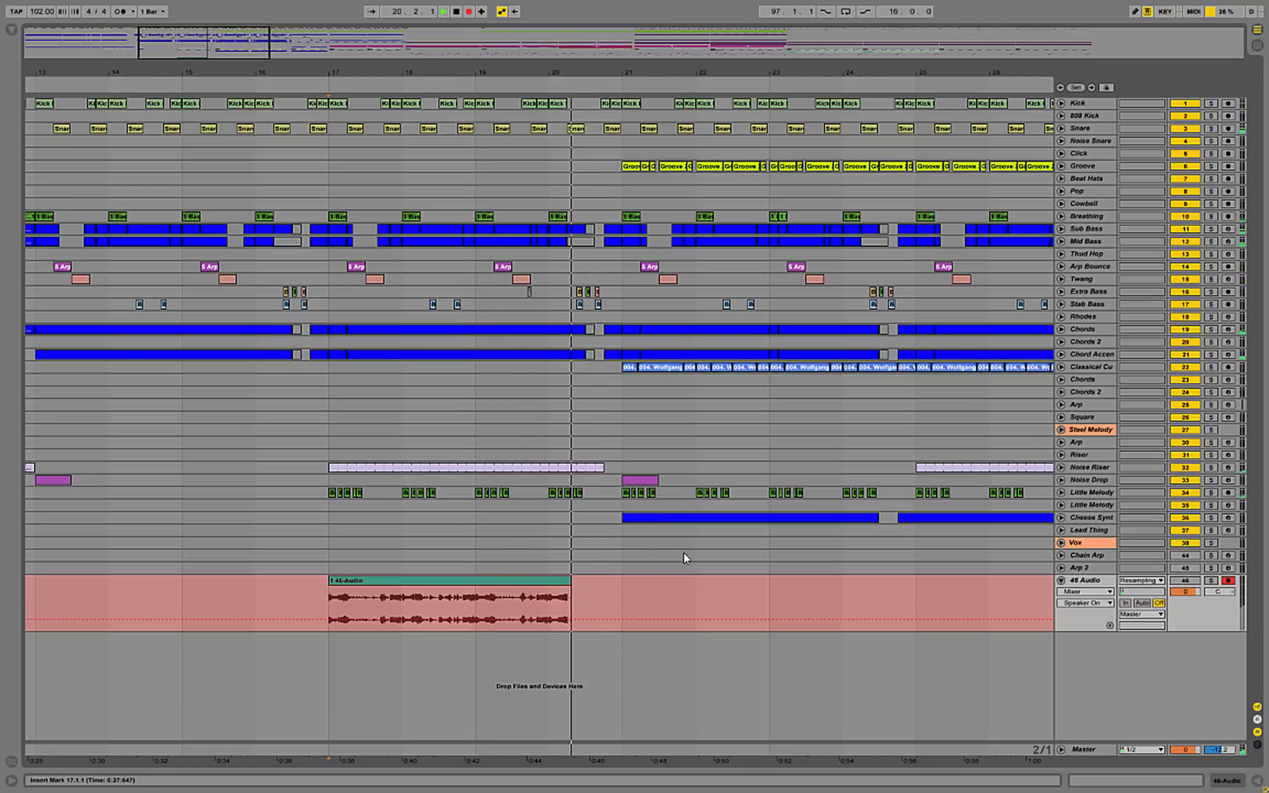
# Complete the bar 17–21 resampled clip, then feed Master into 47 Audio and test-record
pyautogui.moveTo(569, 590); pyautogui.dragTo(631, 590)
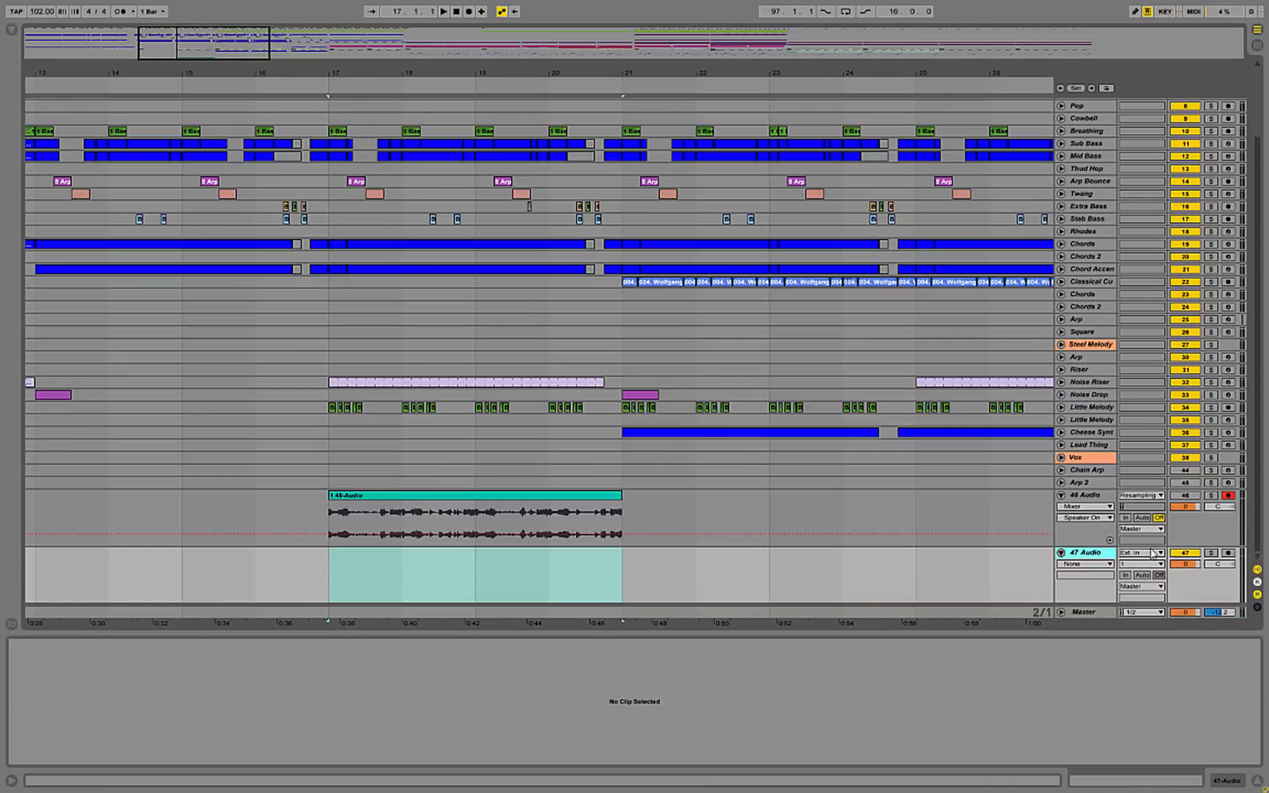
pyautogui.click(1141, 553)
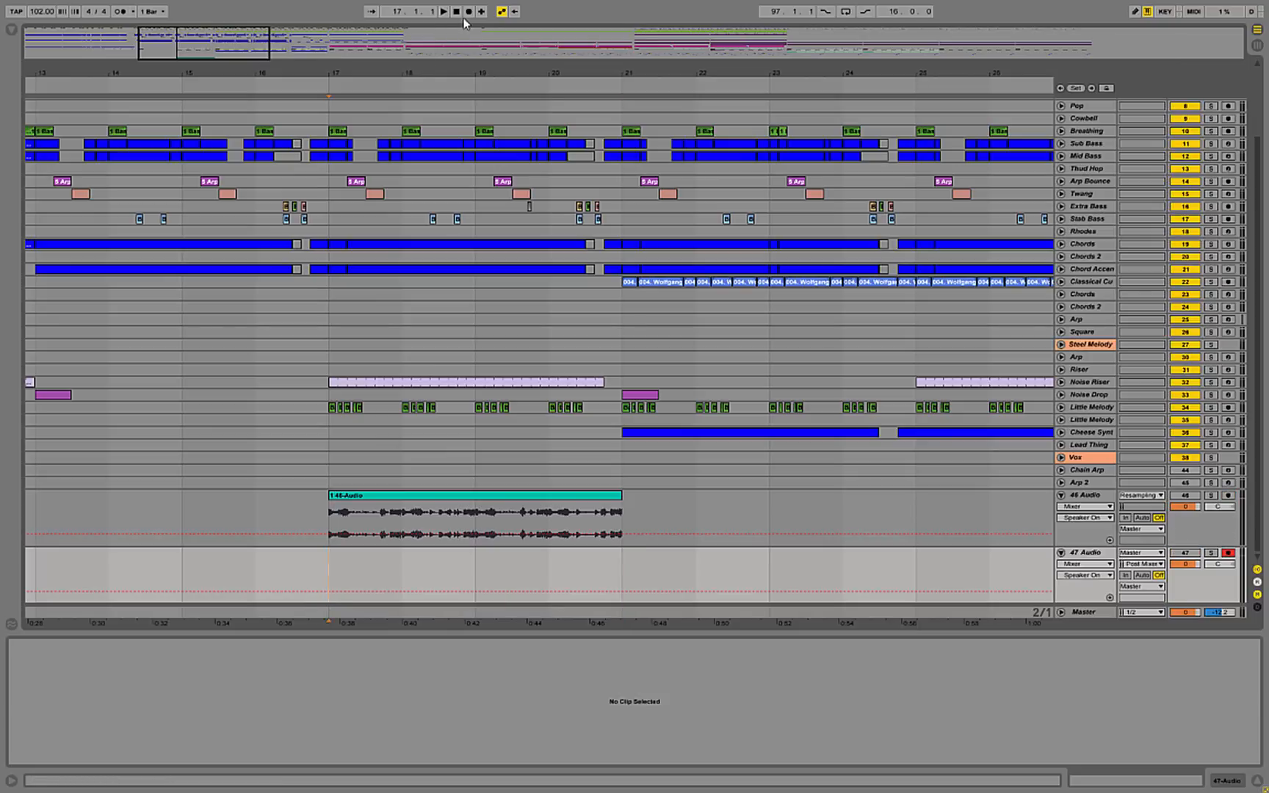
pyautogui.click(467, 10)
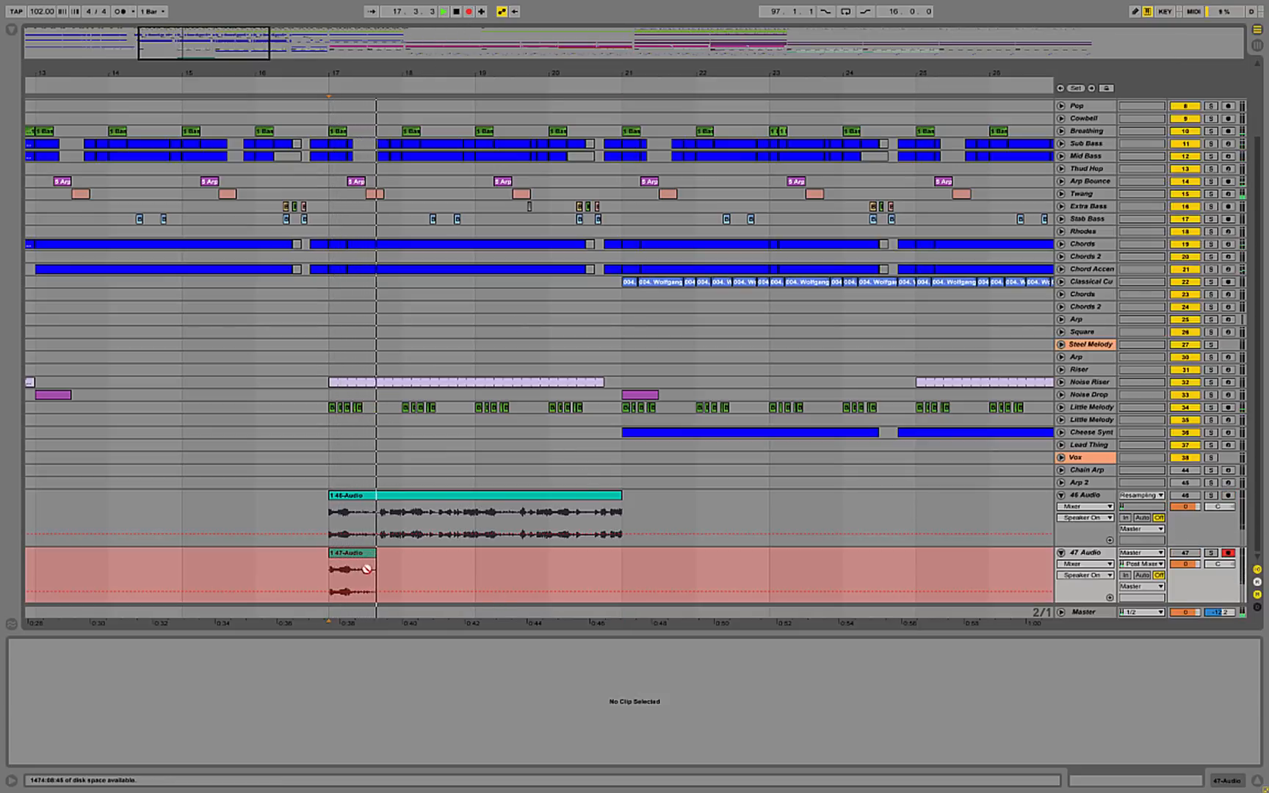
pyautogui.click(351, 562)
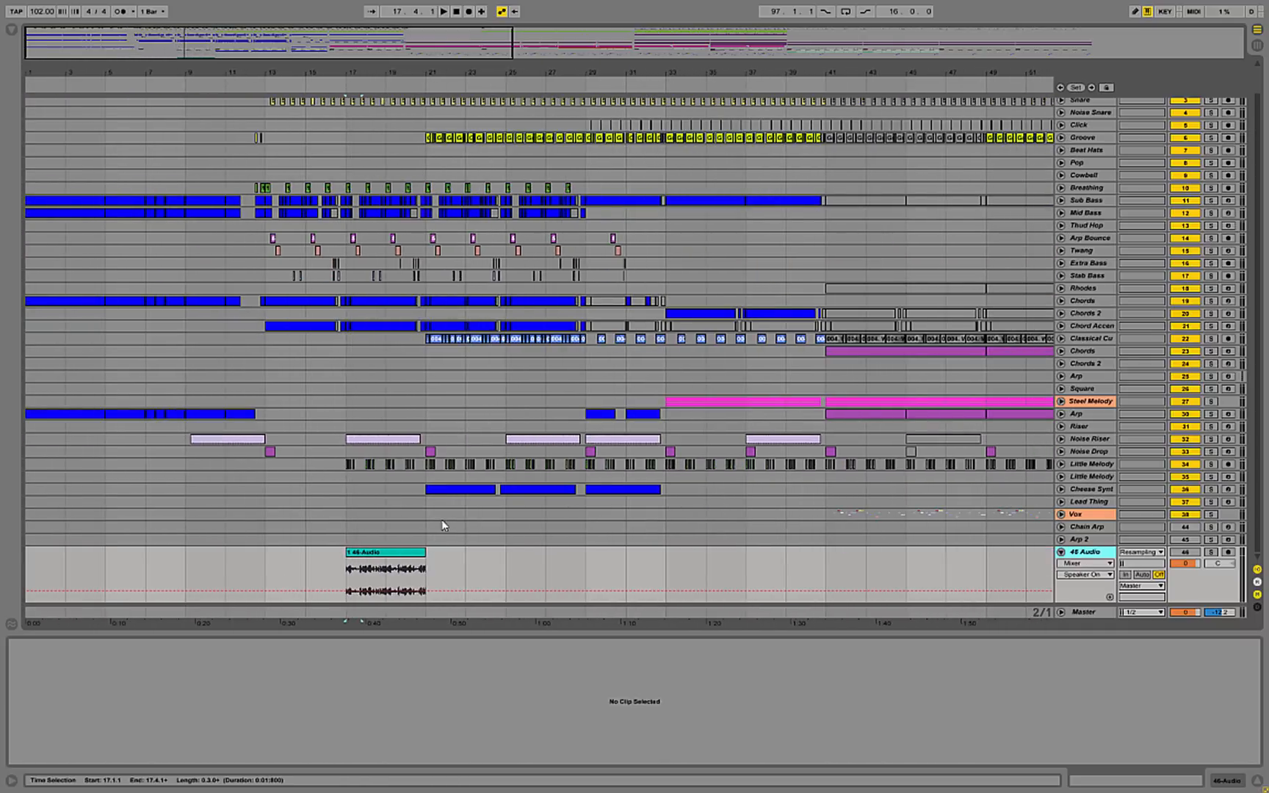
# Select the 46-Audio resampled clip and set its Warp mode to Texture
pyautogui.click(383, 552)
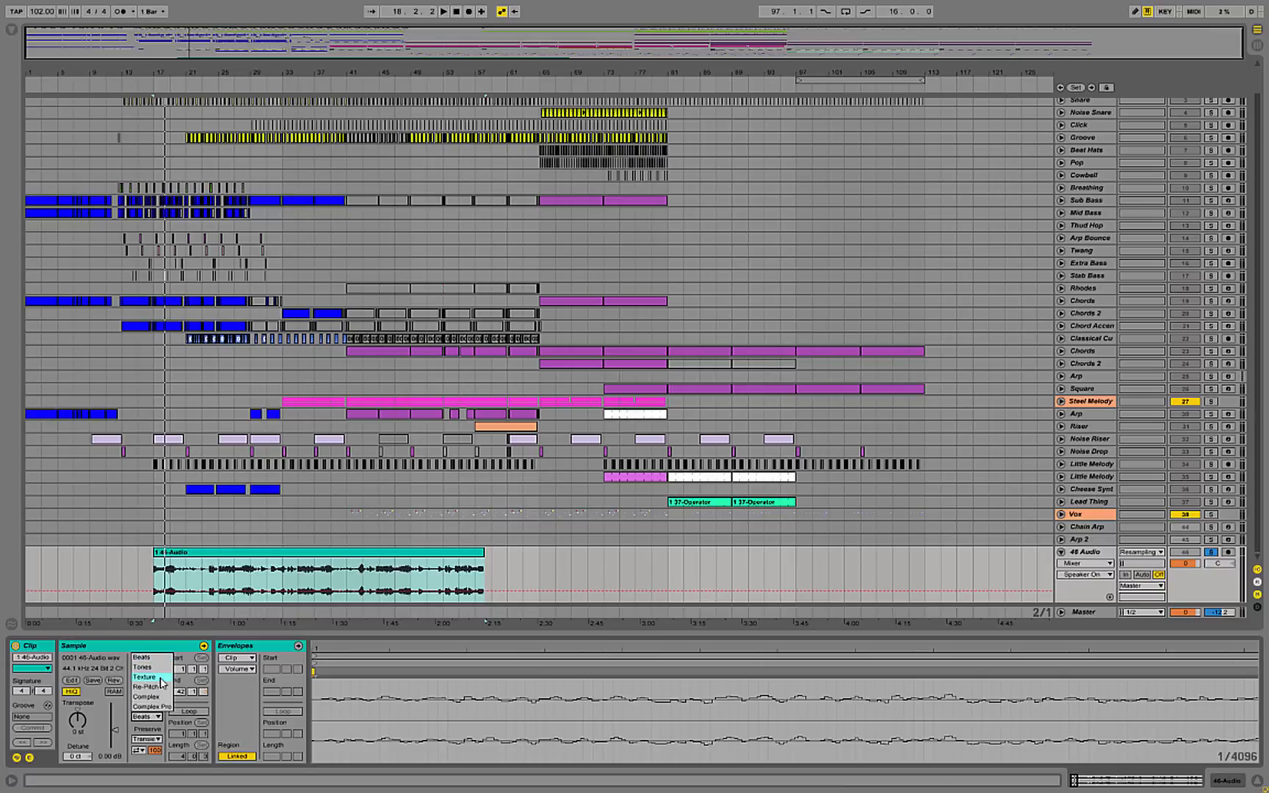
pyautogui.click(143, 676)
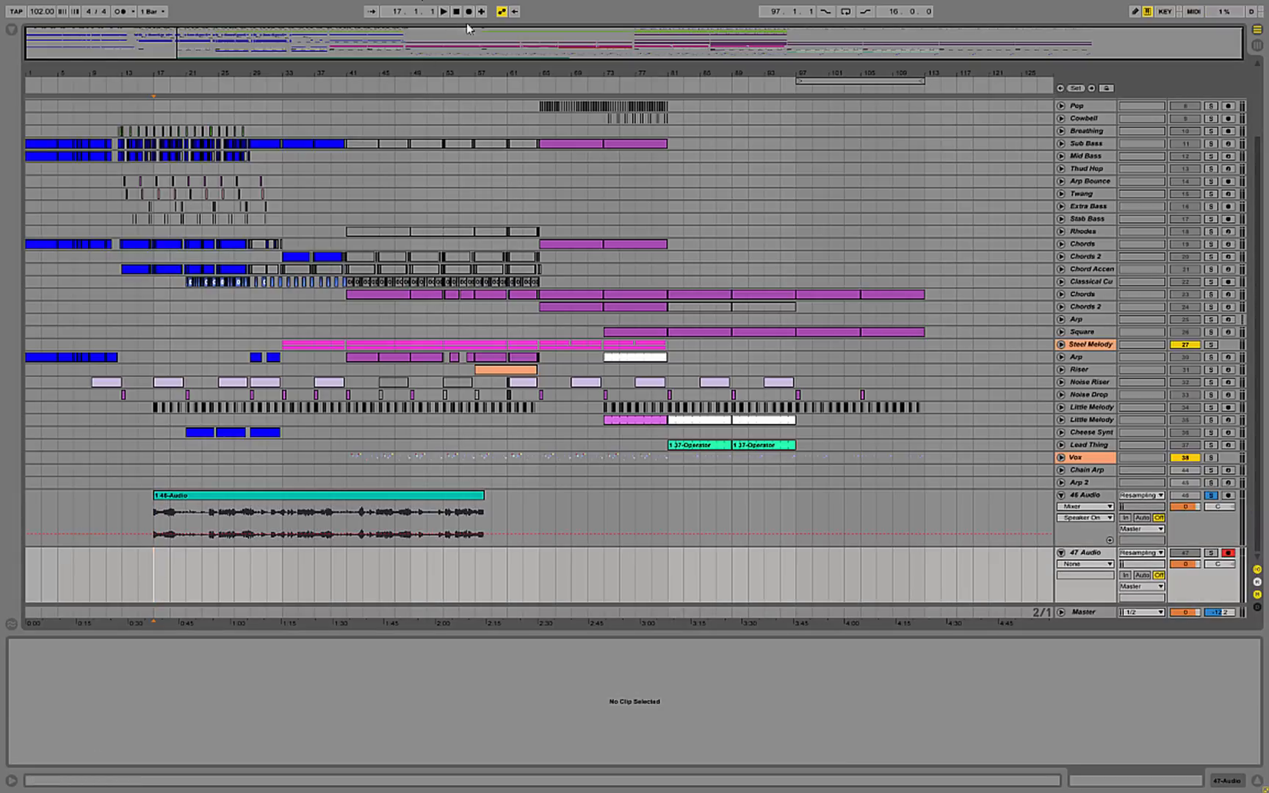
# Record the stretched playback into a long 47-Audio-1 clip from about bar 16
pyautogui.click(153, 10)
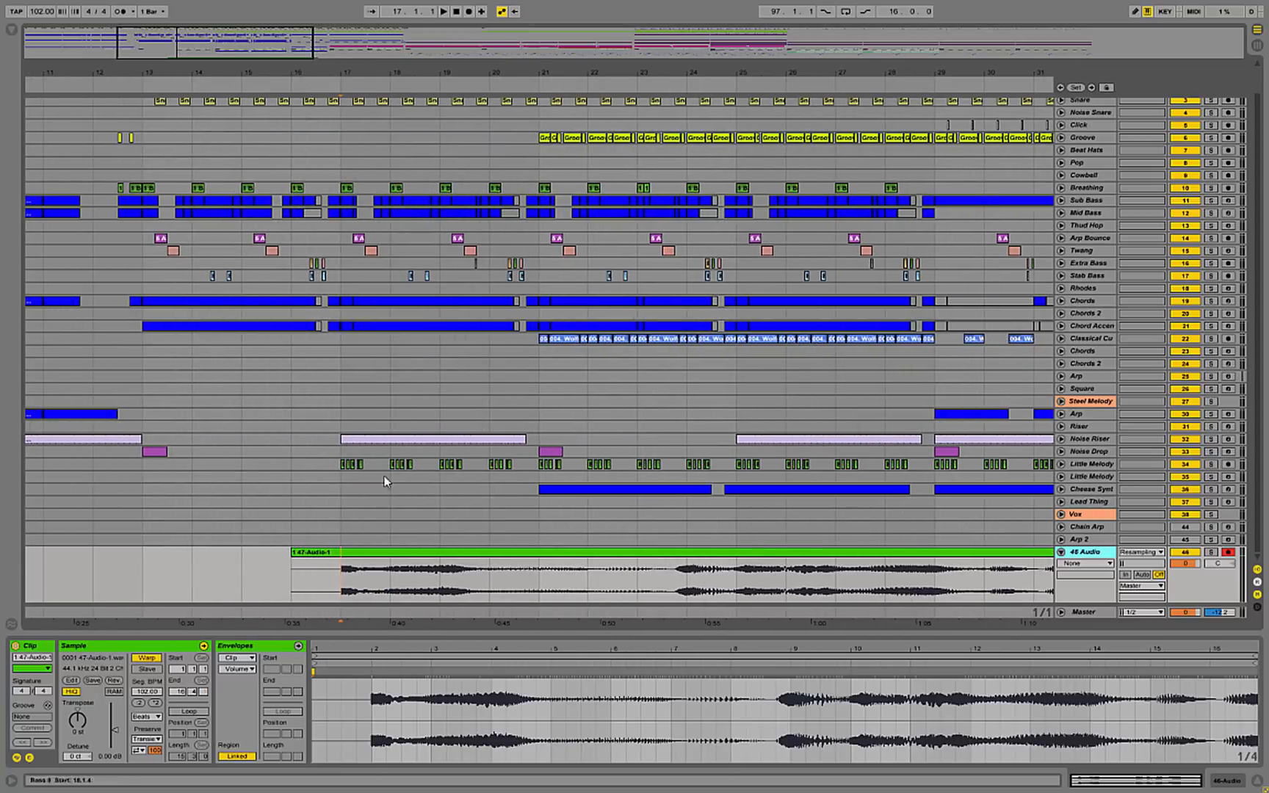
# Name the audio tracks Chopping Board and Grains, viewing near bar 17
pyautogui.click(524, 569)
pyautogui.write('Grains')
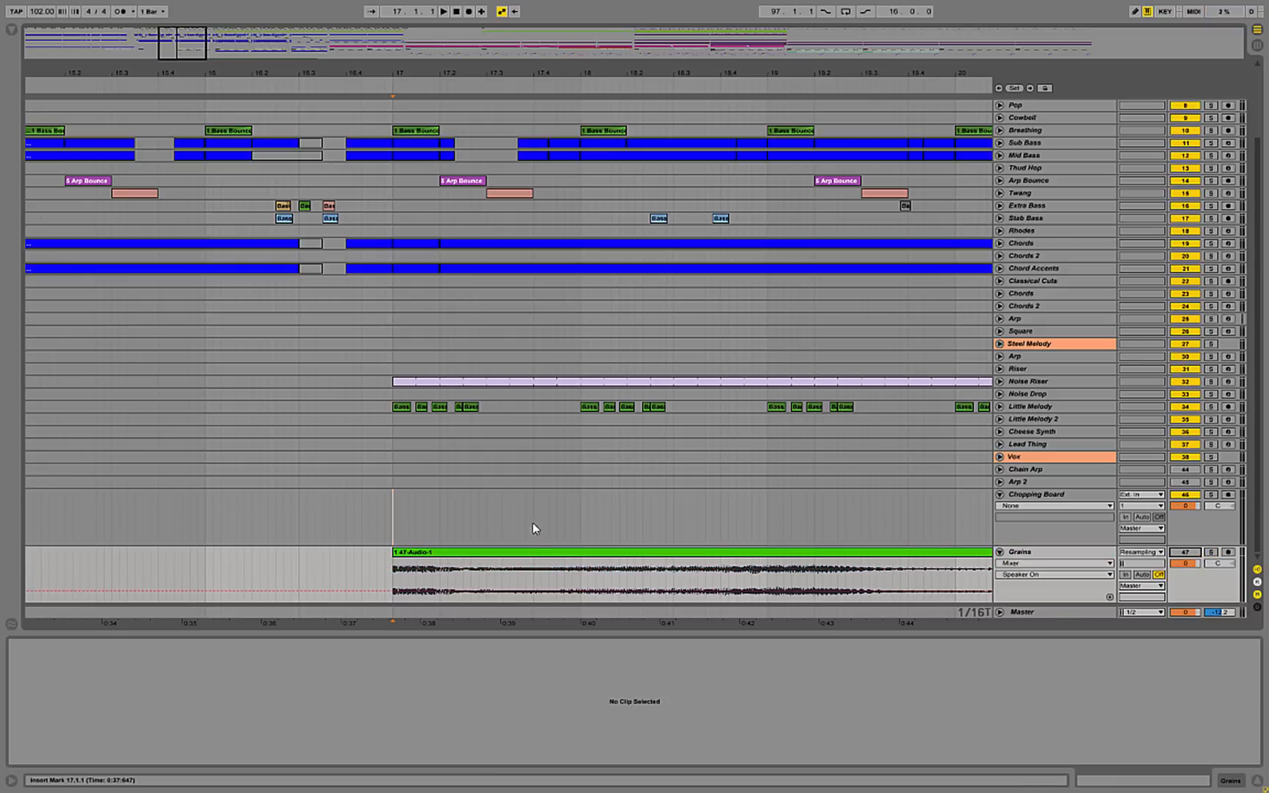
# Split the Grains recording at the slice start and end points before bar 18
pyautogui.rightClick(533, 529)
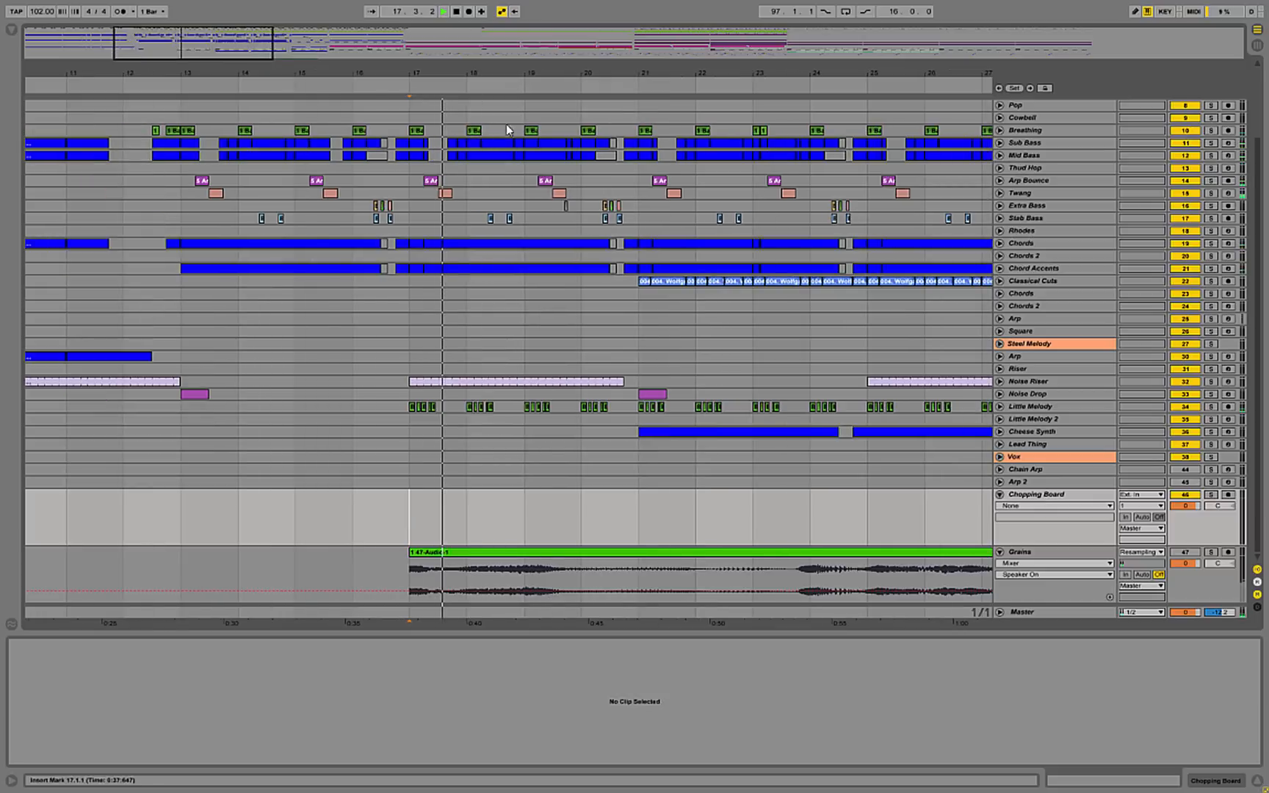
pyautogui.rightClick(502, 552)
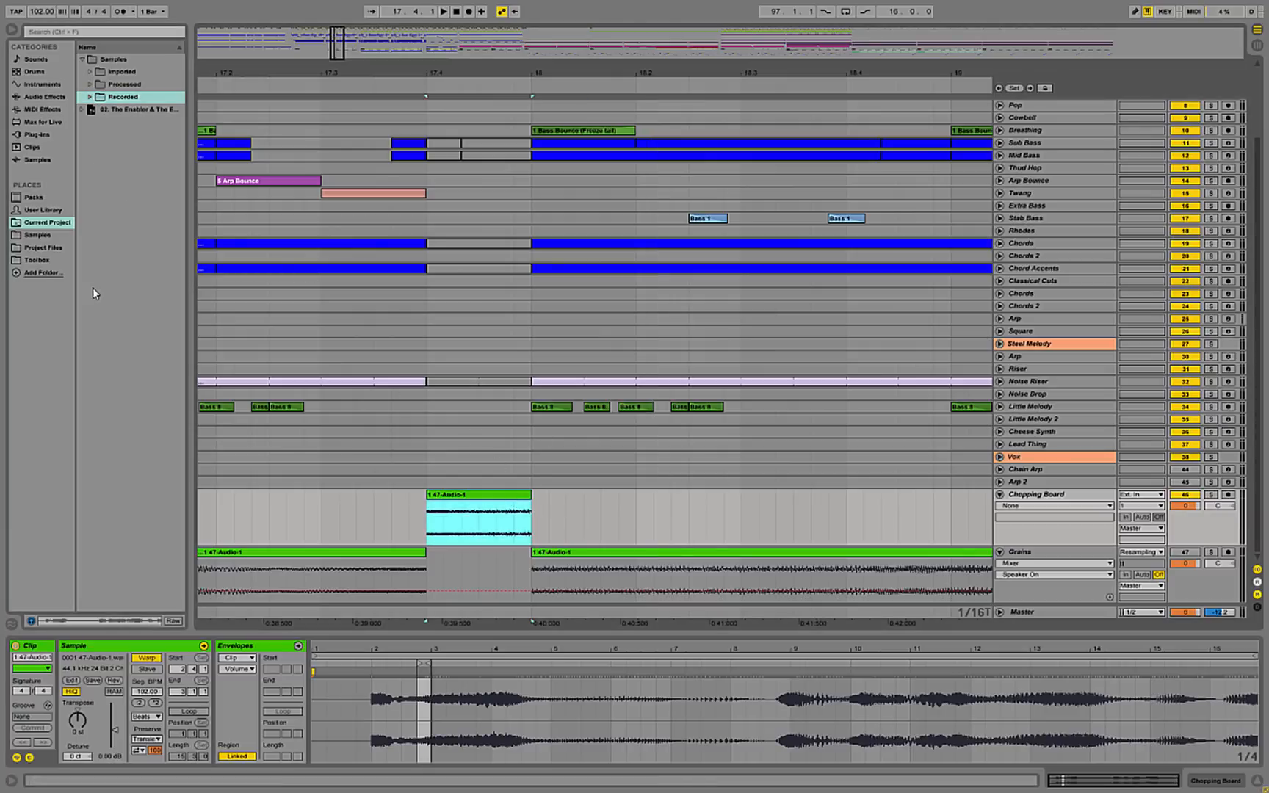
# Open the Toolbox sample folder in the Browser
pyautogui.click(36, 260)
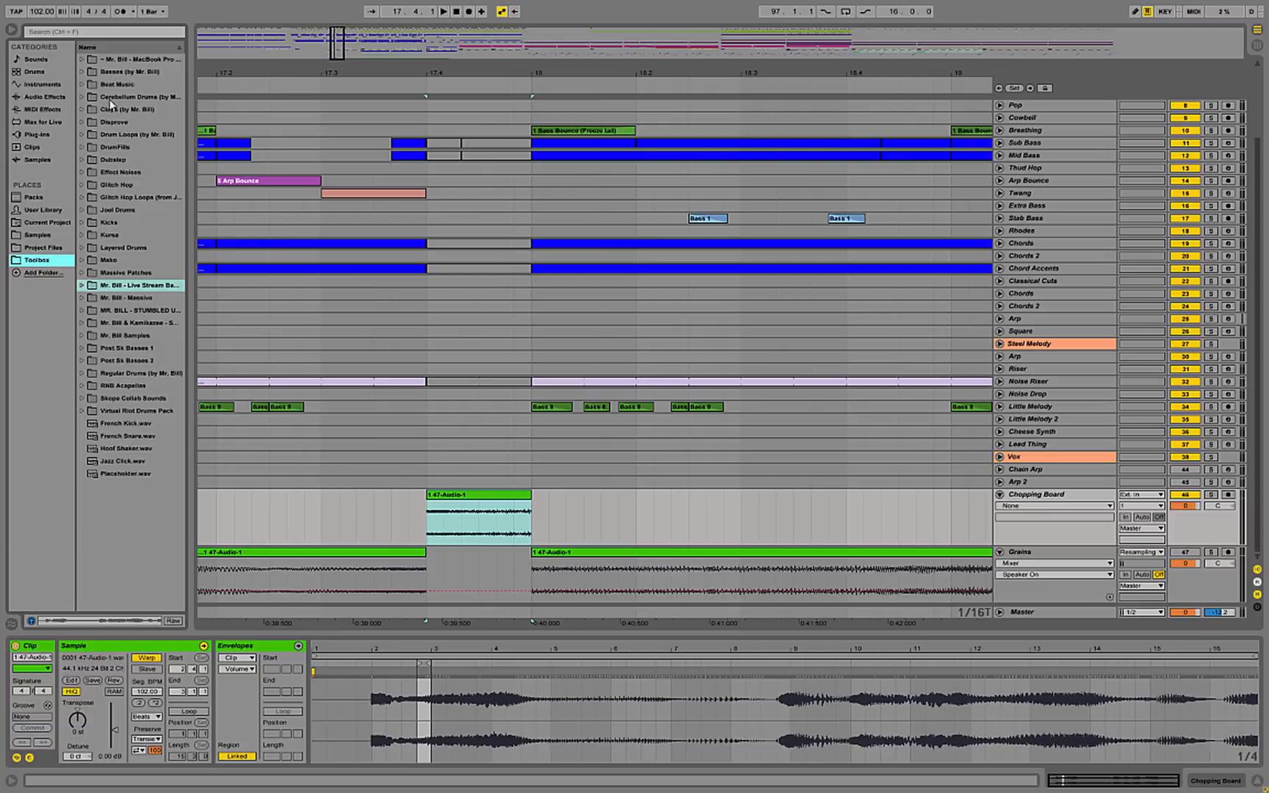
pyautogui.moveTo(142, 259)
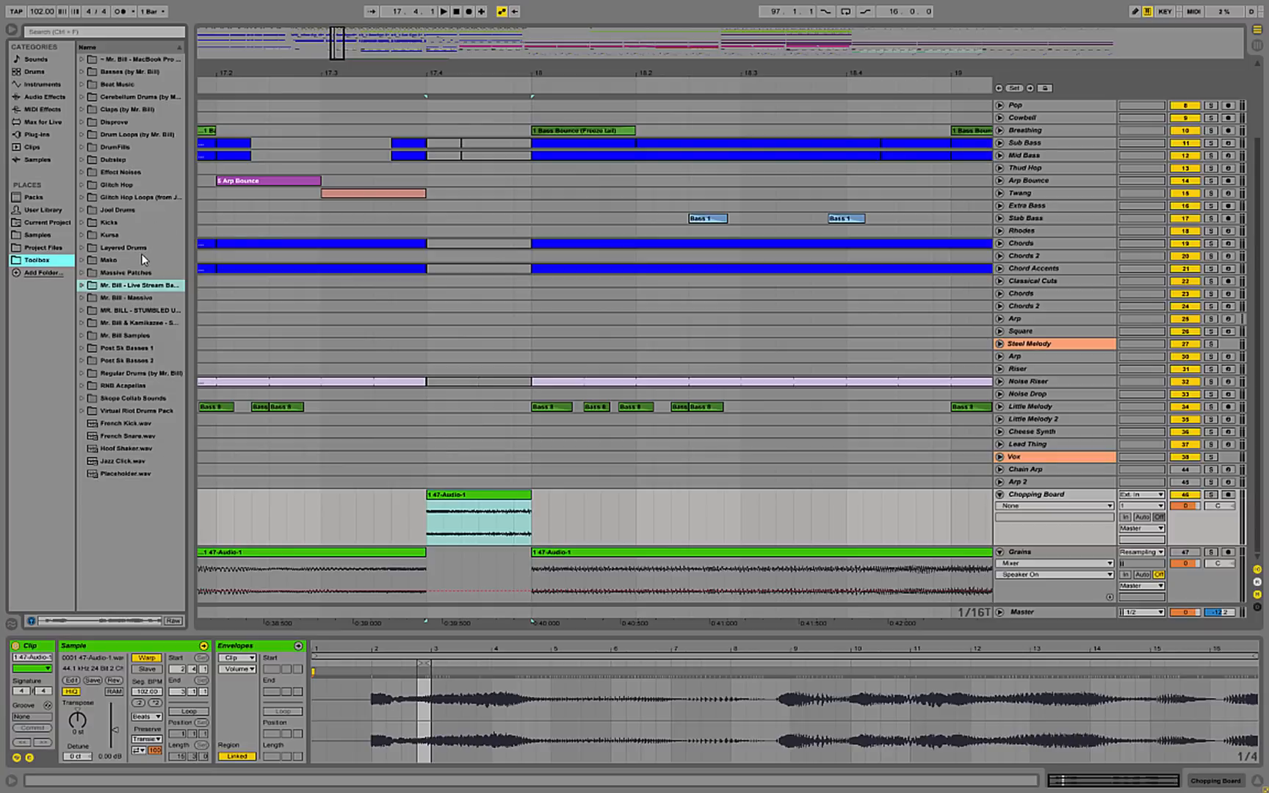
pyautogui.moveTo(97, 574)
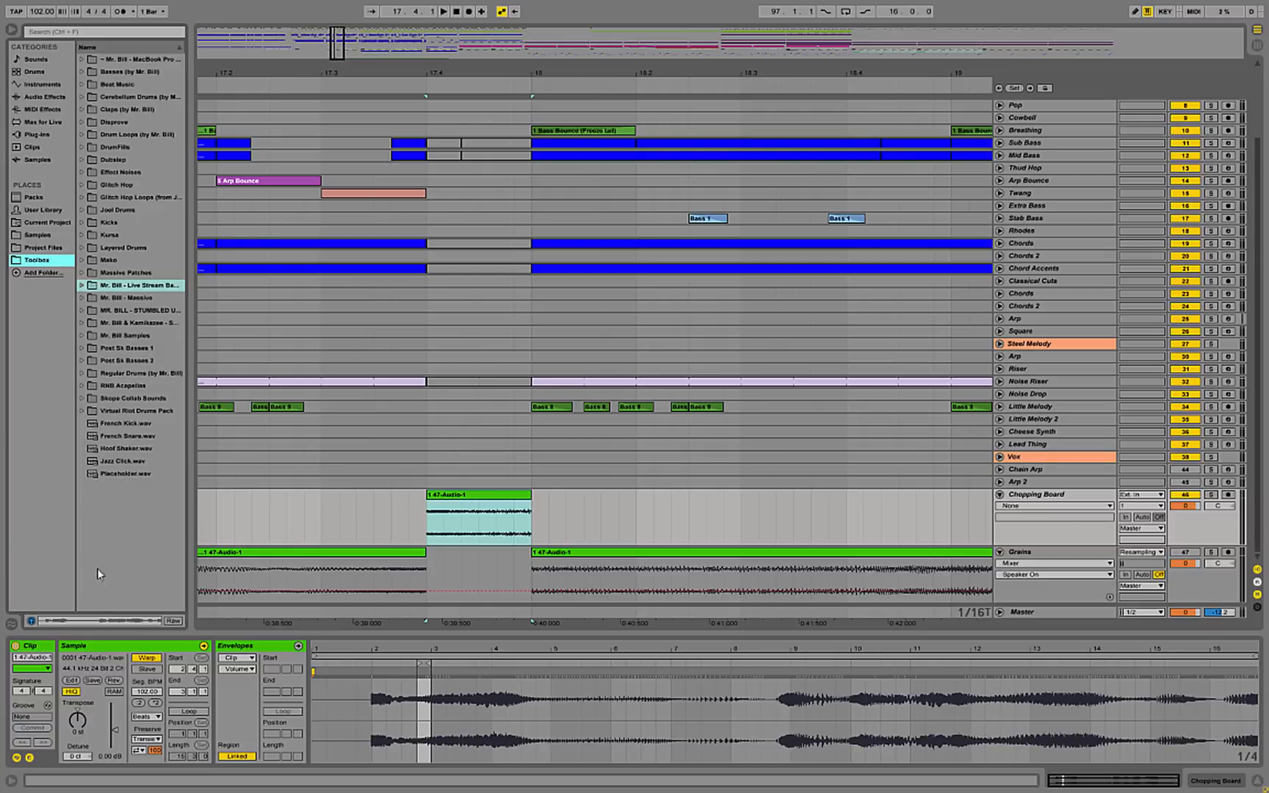
pyautogui.moveTo(172, 478)
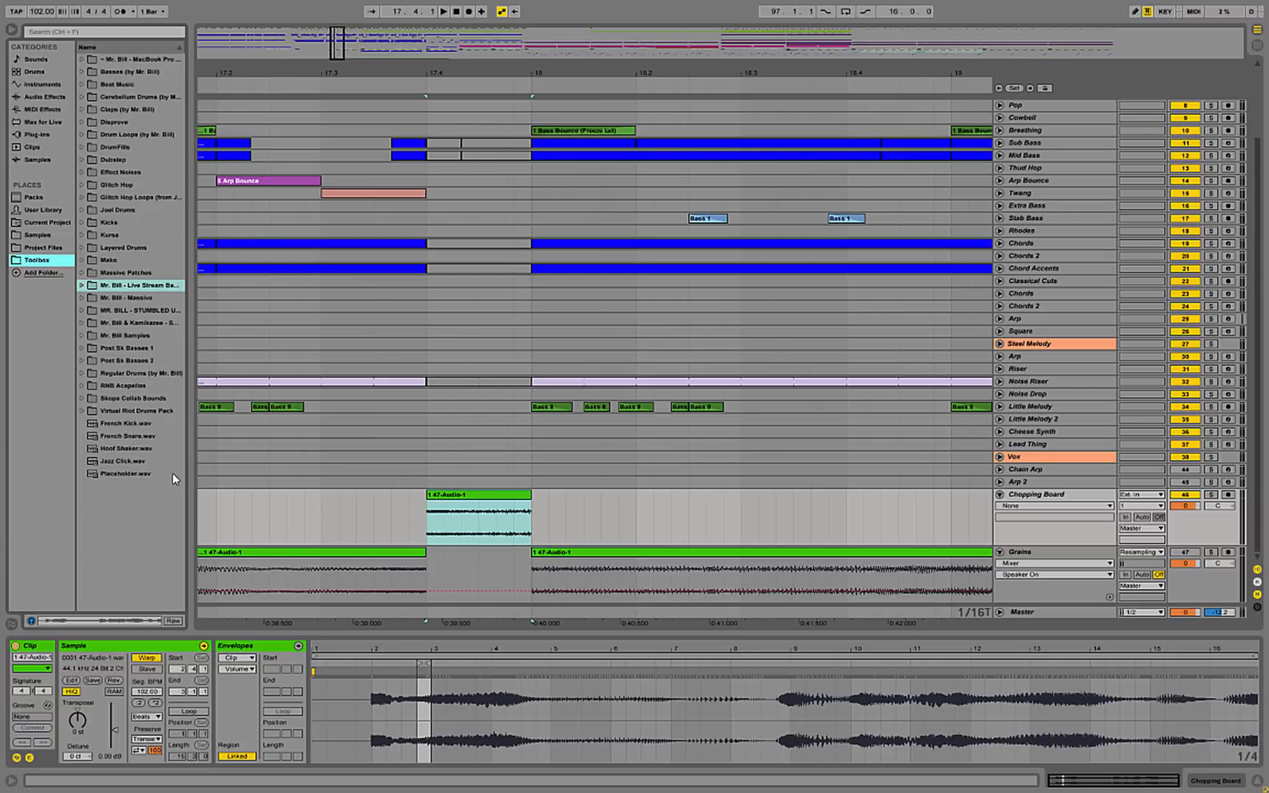
pyautogui.moveTo(141, 219)
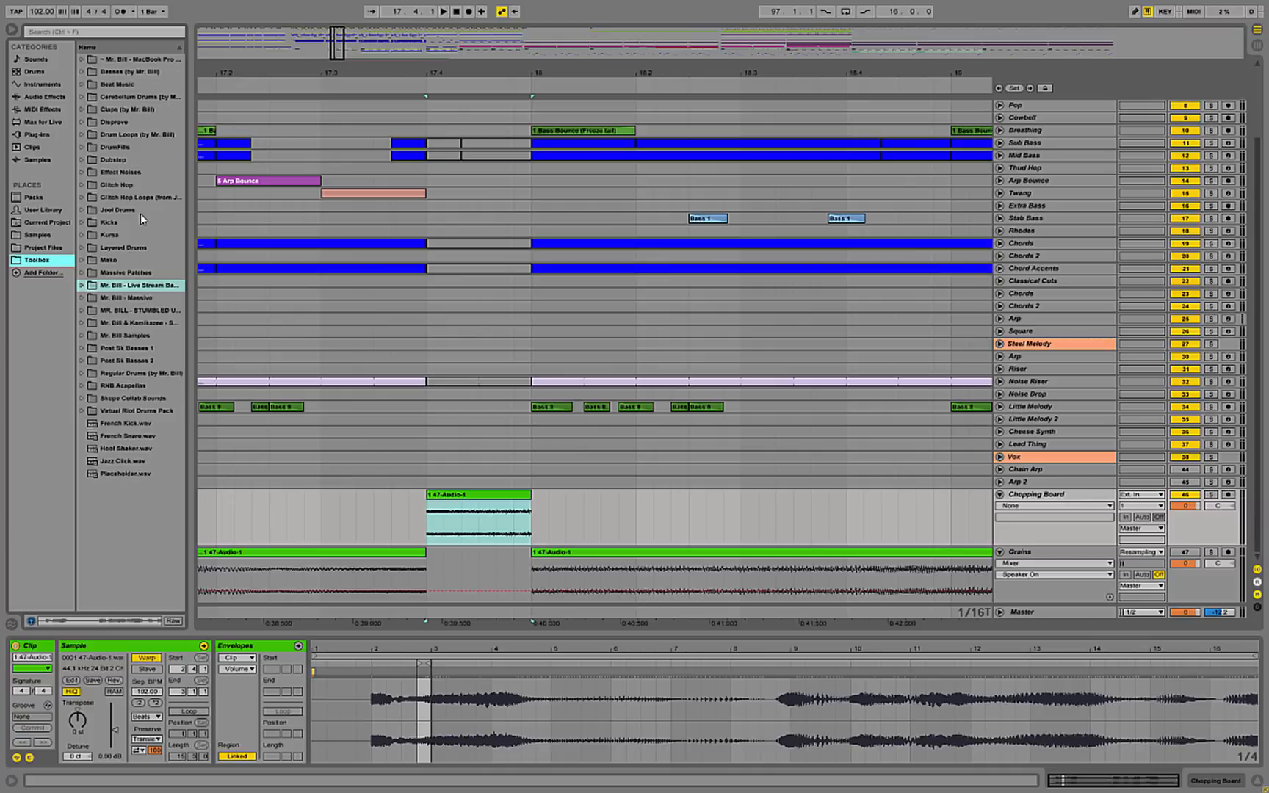
pyautogui.moveTo(153, 477)
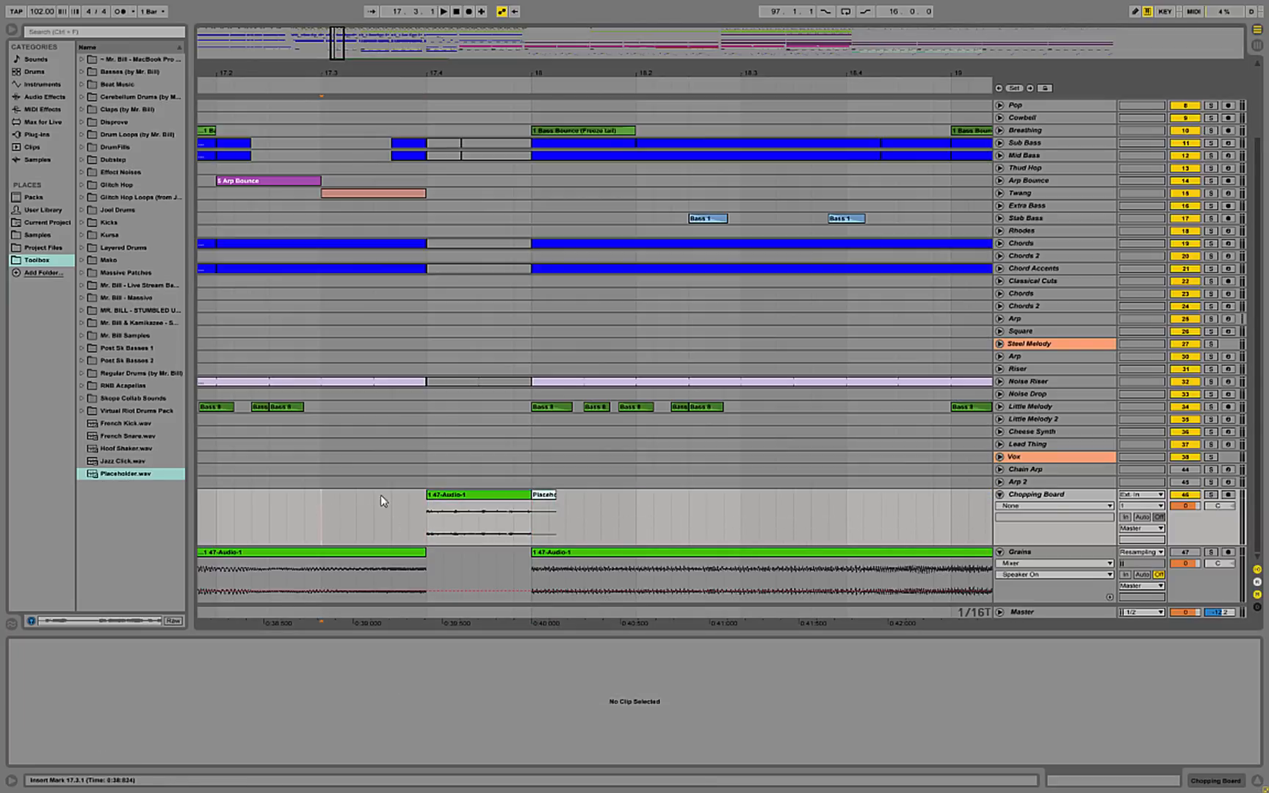
# Show fade handles on the Chopping Board track to fade in the grain slice
pyautogui.click(469, 510)
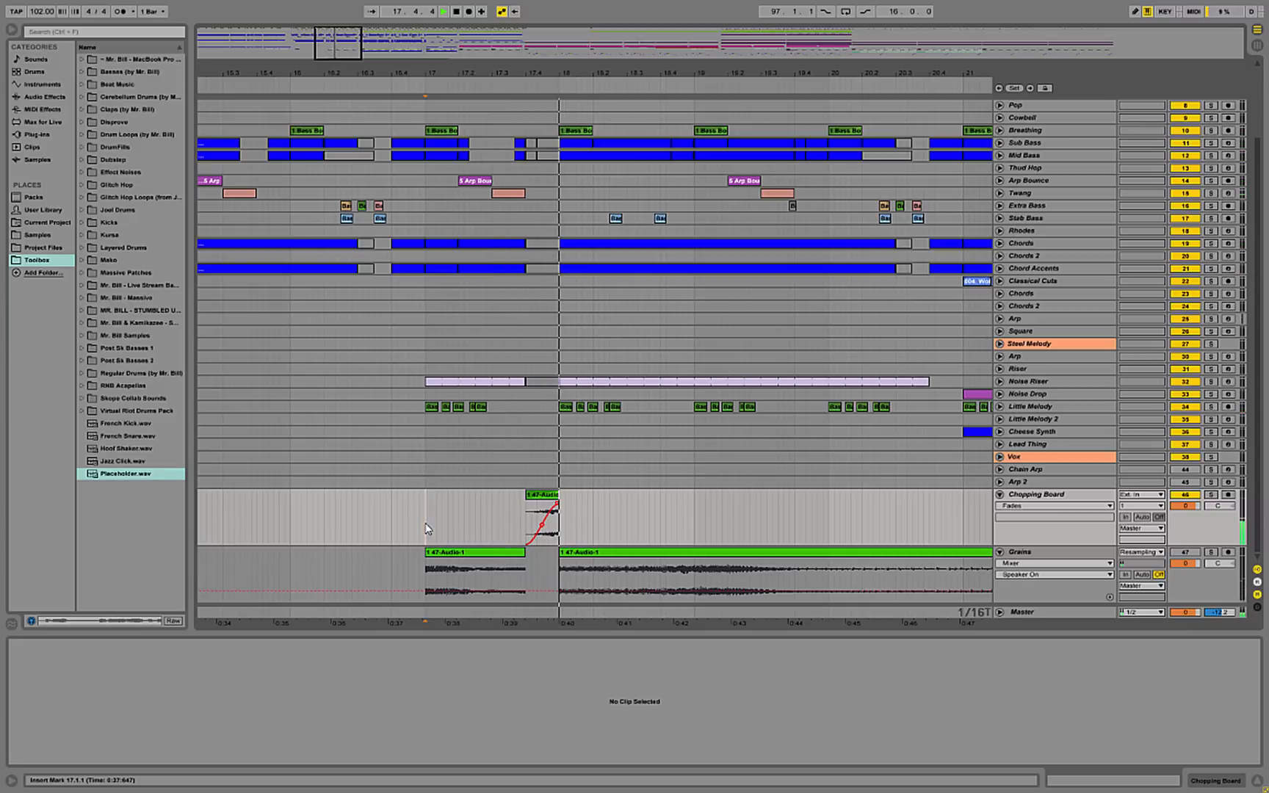
pyautogui.click(724, 75)
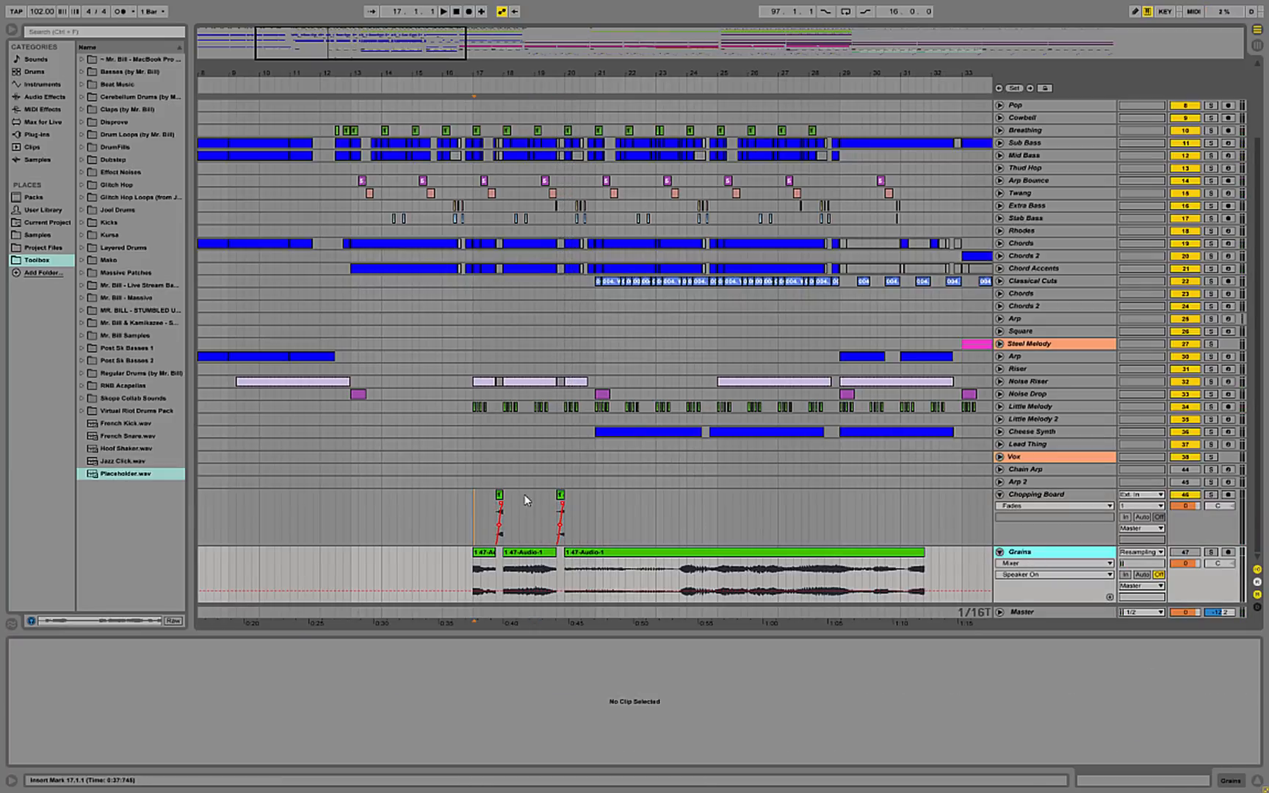
pyautogui.moveTo(386, 415)
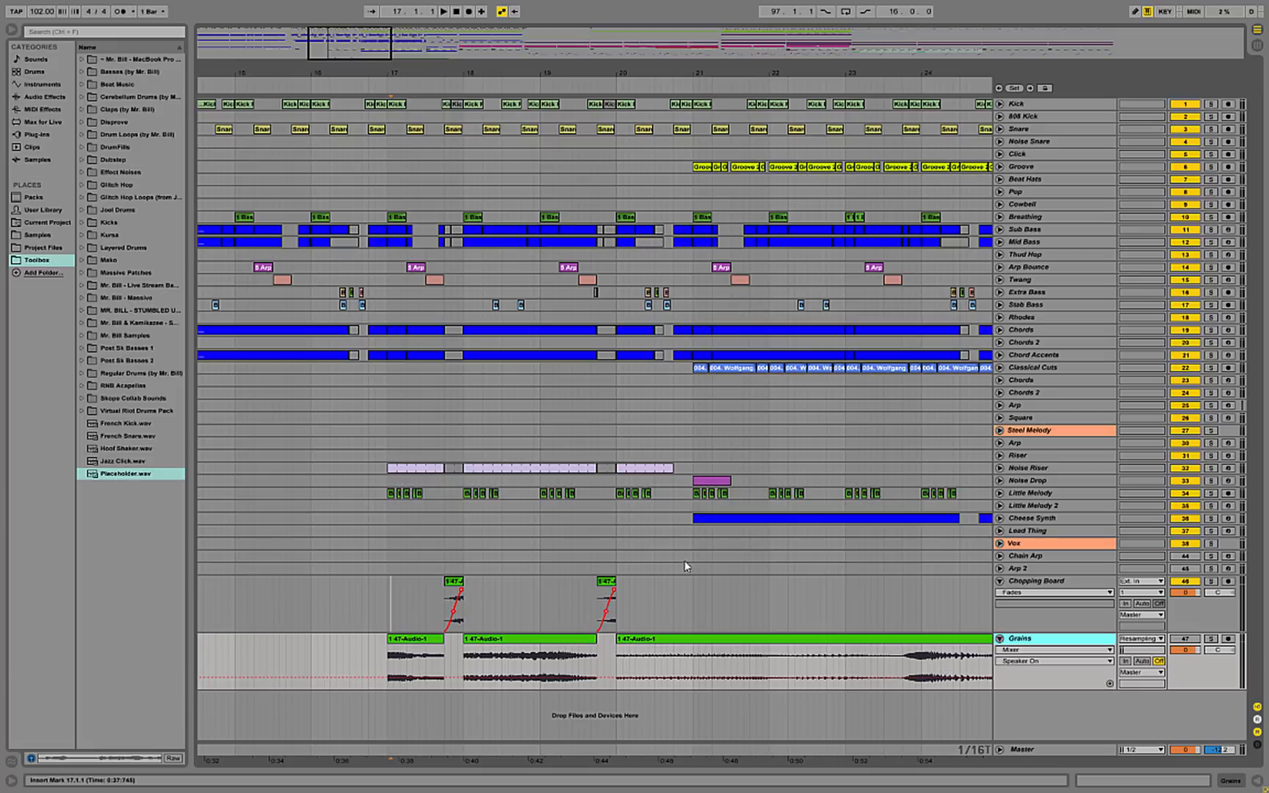
pyautogui.scroll(-3)
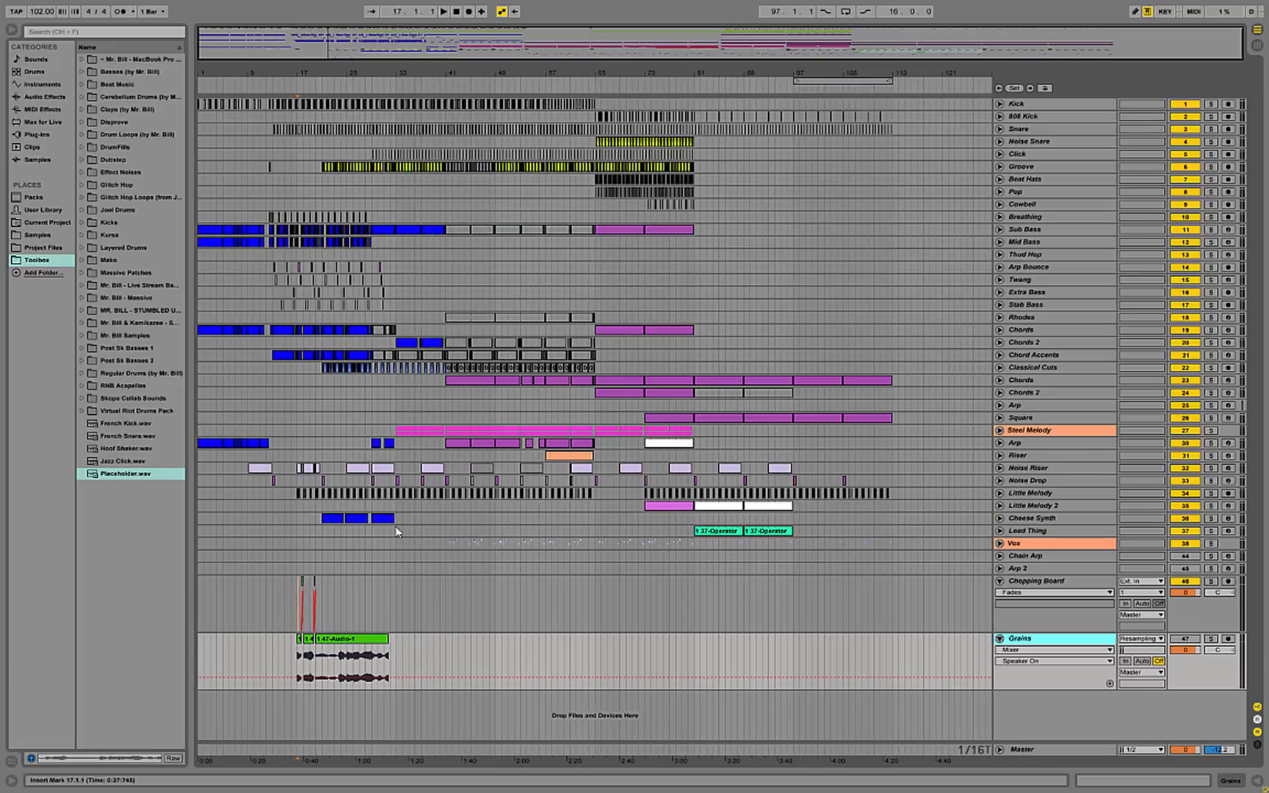